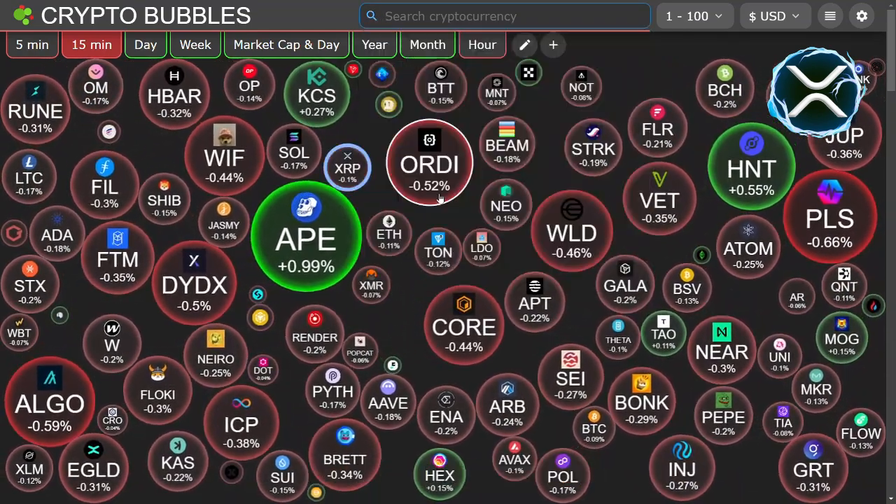
View XRP's price details, then show daily performance and reopen XRP from the coin list
left_click(348, 168)
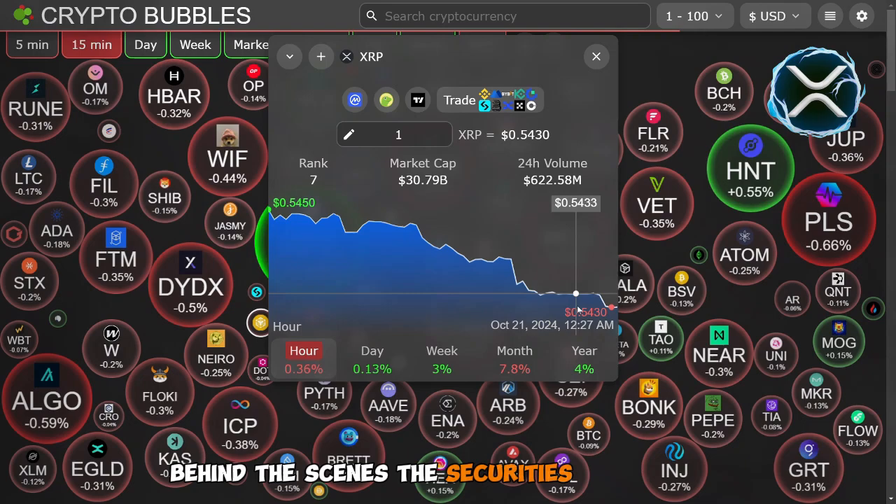
left_click(596, 56)
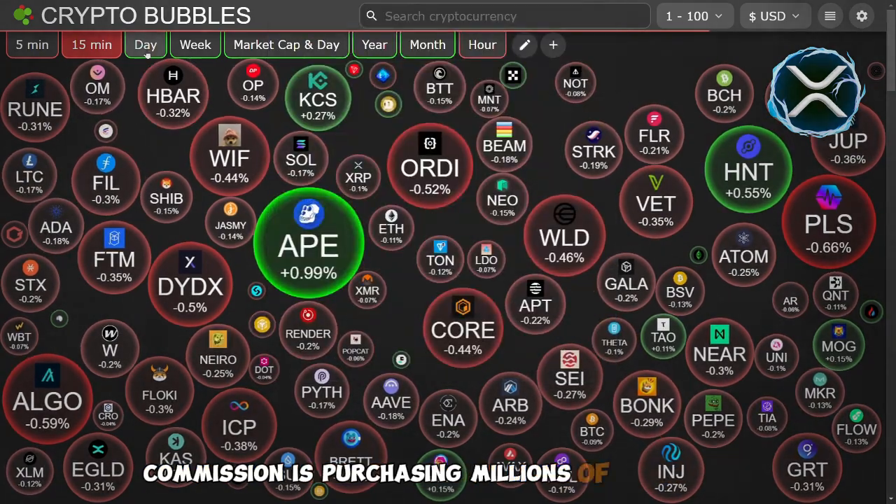
left_click(505, 16)
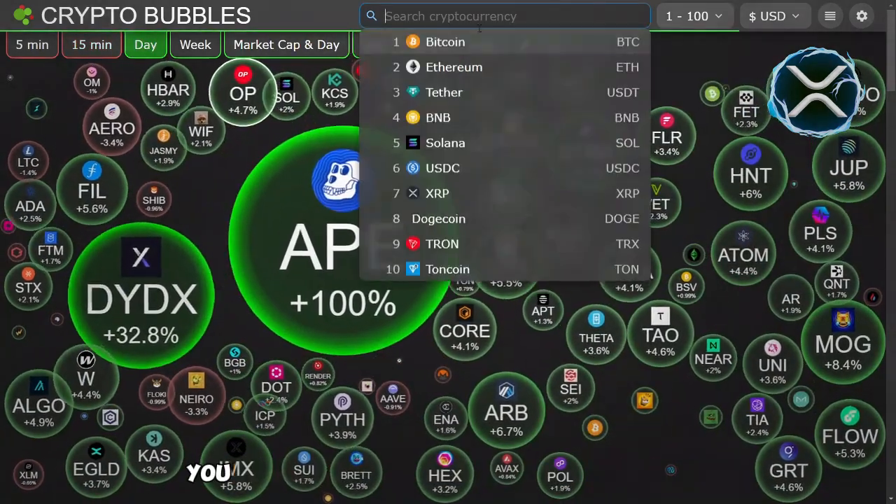
left_click(437, 193)
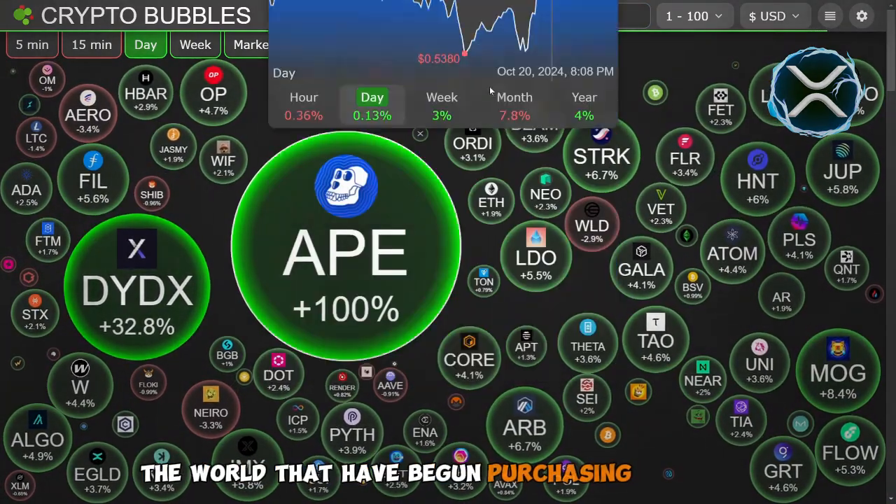
Switch the bubbles to weekly performance and review XRP's weekly price details
left_click(196, 44)
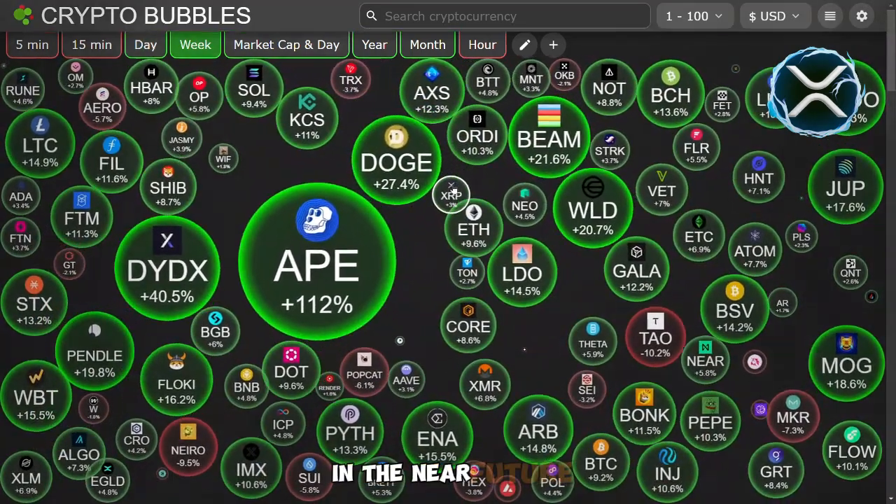
left_click(451, 196)
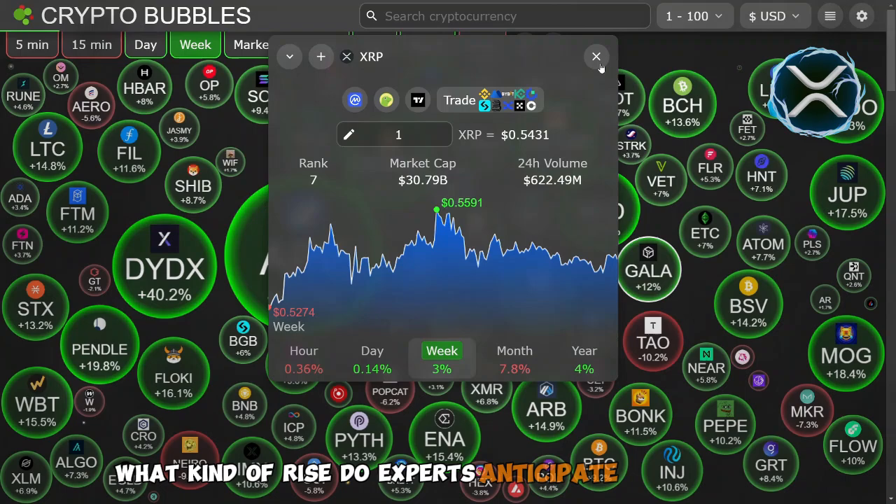
left_click(596, 56)
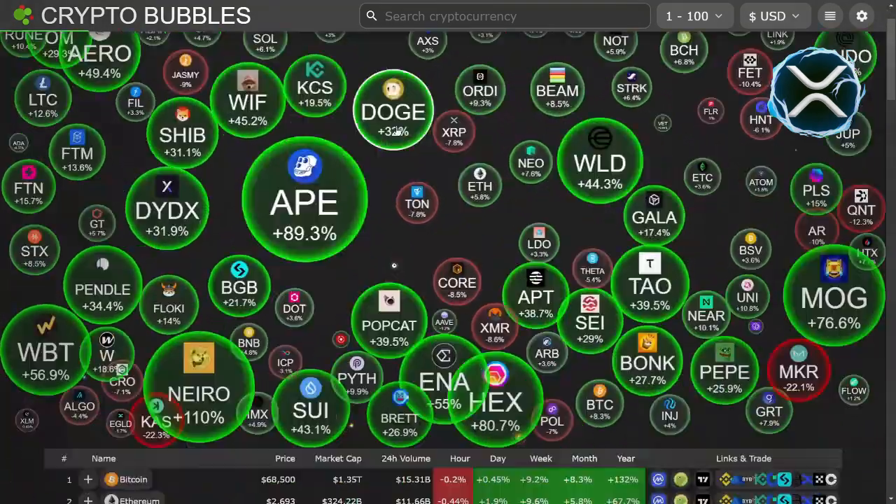
left_click(454, 132)
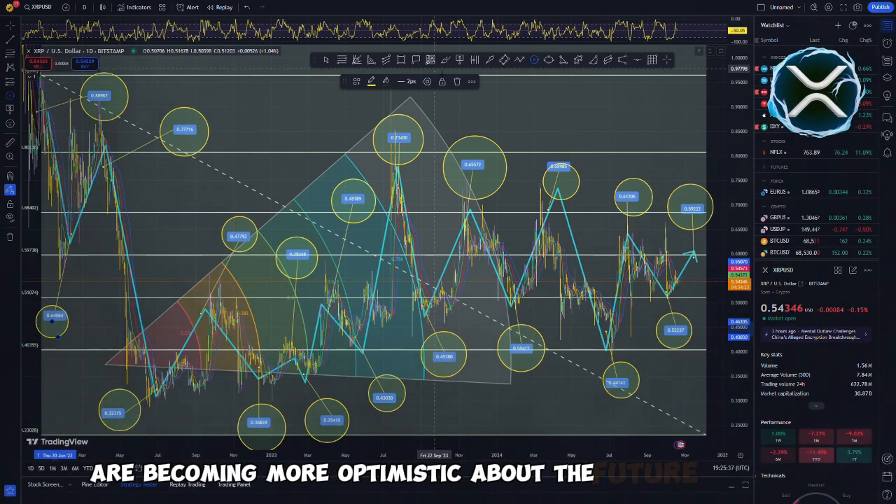
Draw an arrow pointing toward a circled swing point on the XRP chart
left_click_drag(235, 143, 280, 105)
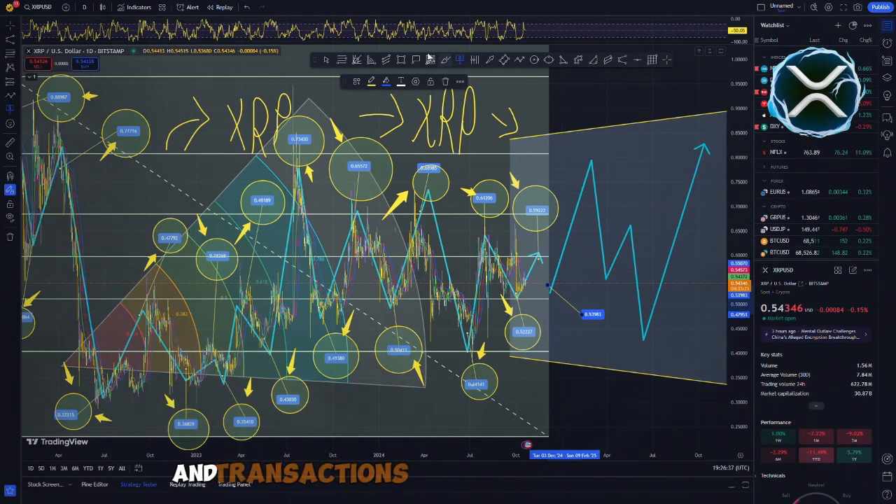
mouse_move(602, 188)
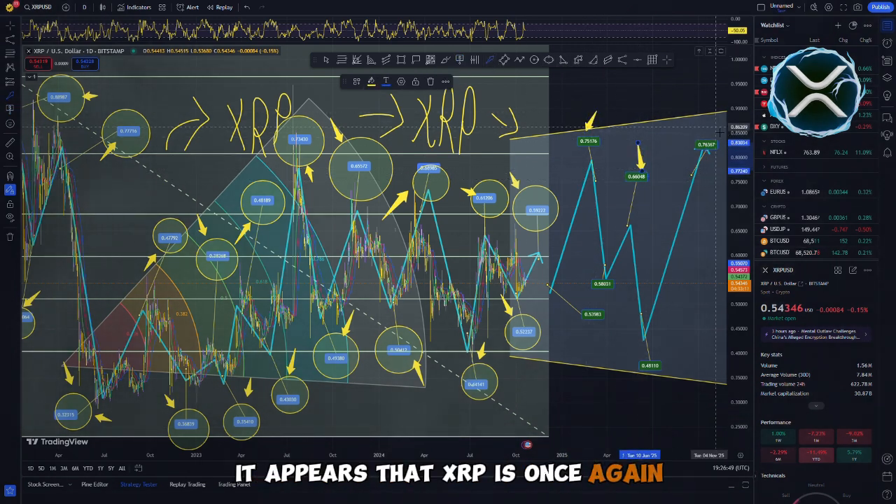
mouse_move(662, 382)
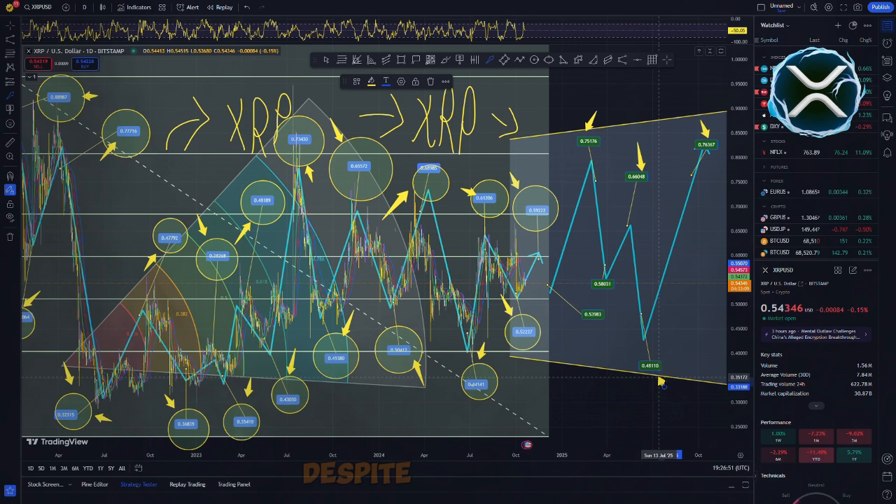